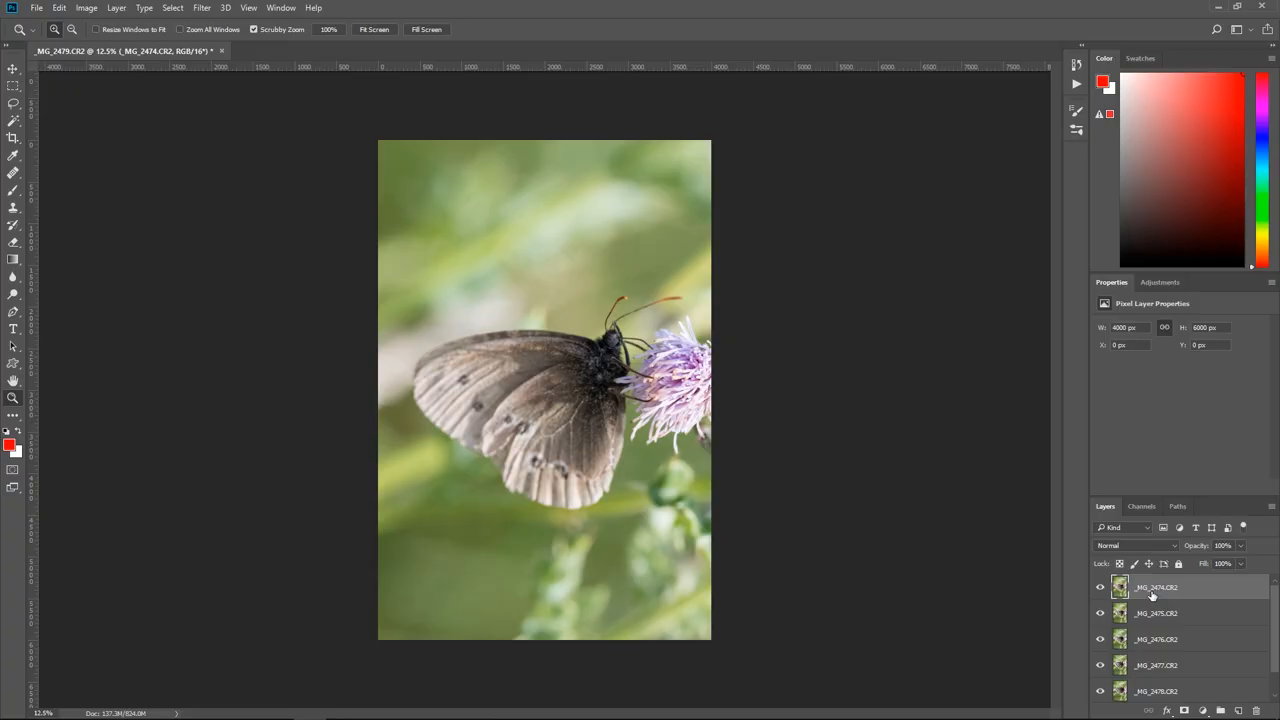
mouse_move(1183, 611)
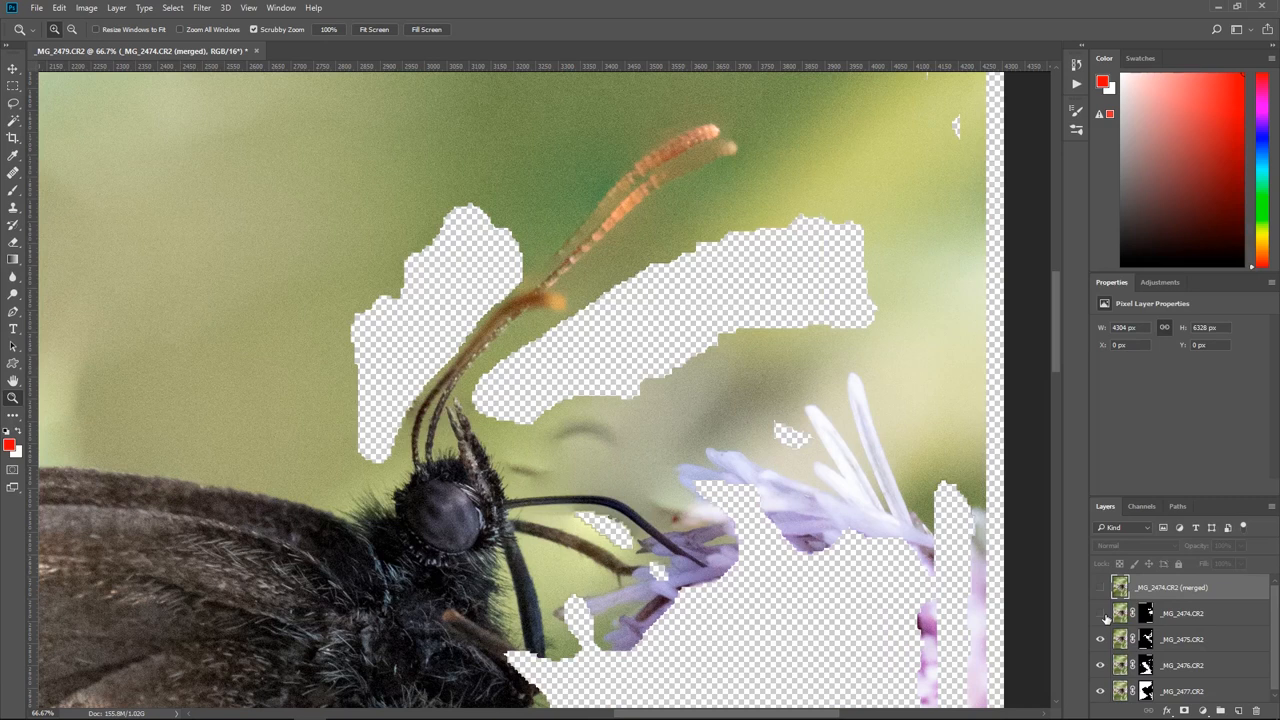
Select the _MG_2474.CR2 layer mask for painting
click(1100, 611)
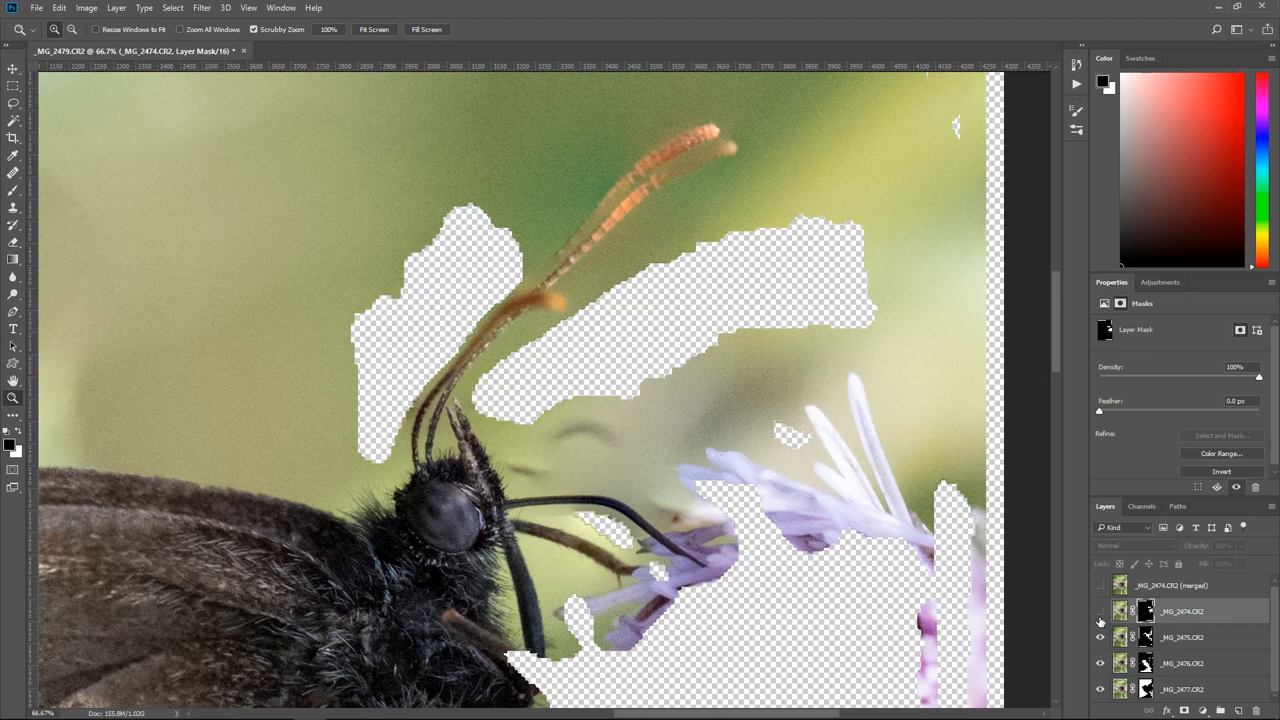
Paint white on _MG_2474's mask over the antennae, hide upper layers, and select _MG_2476's mask
drag(480, 400, 680, 305)
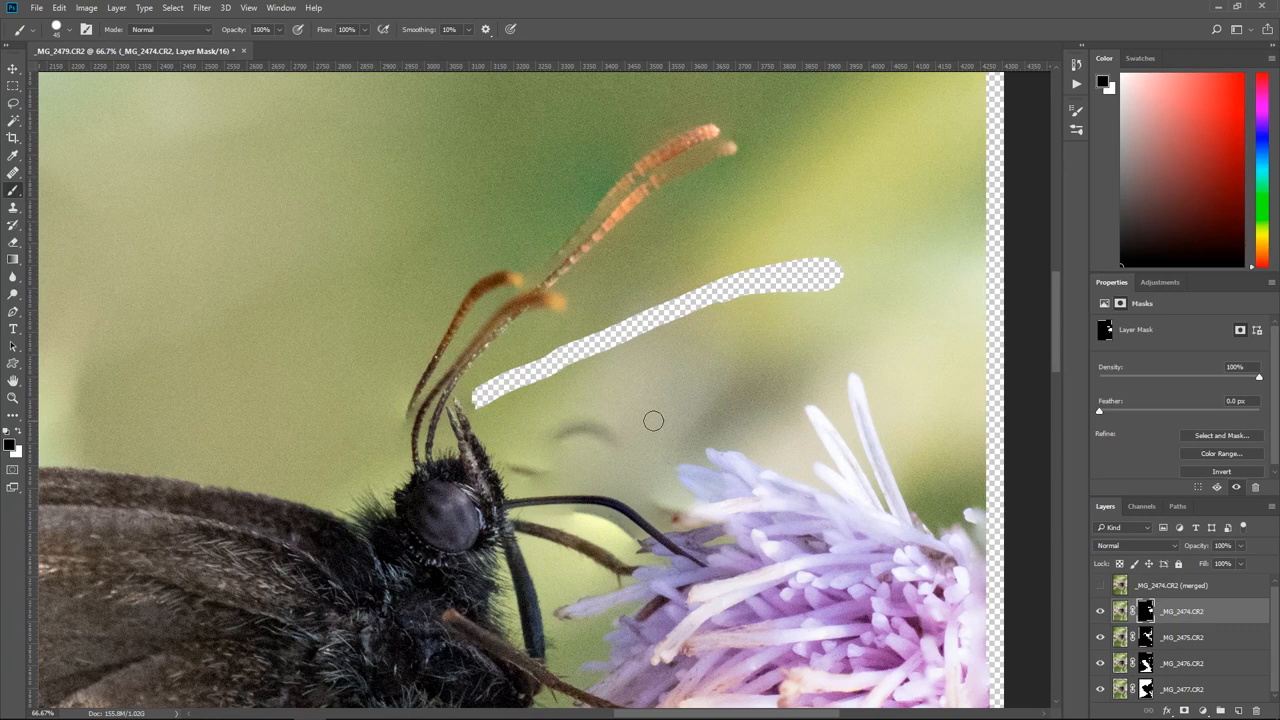
drag(510, 270, 415, 380)
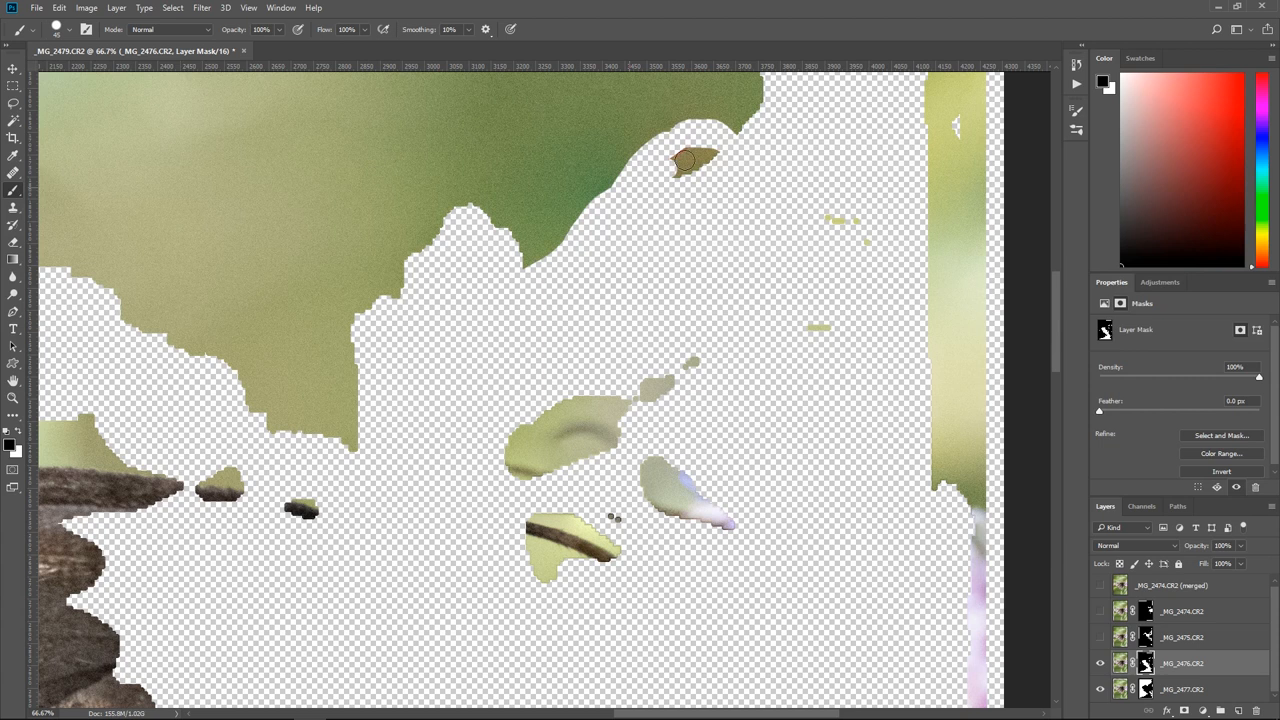
click(1100, 611)
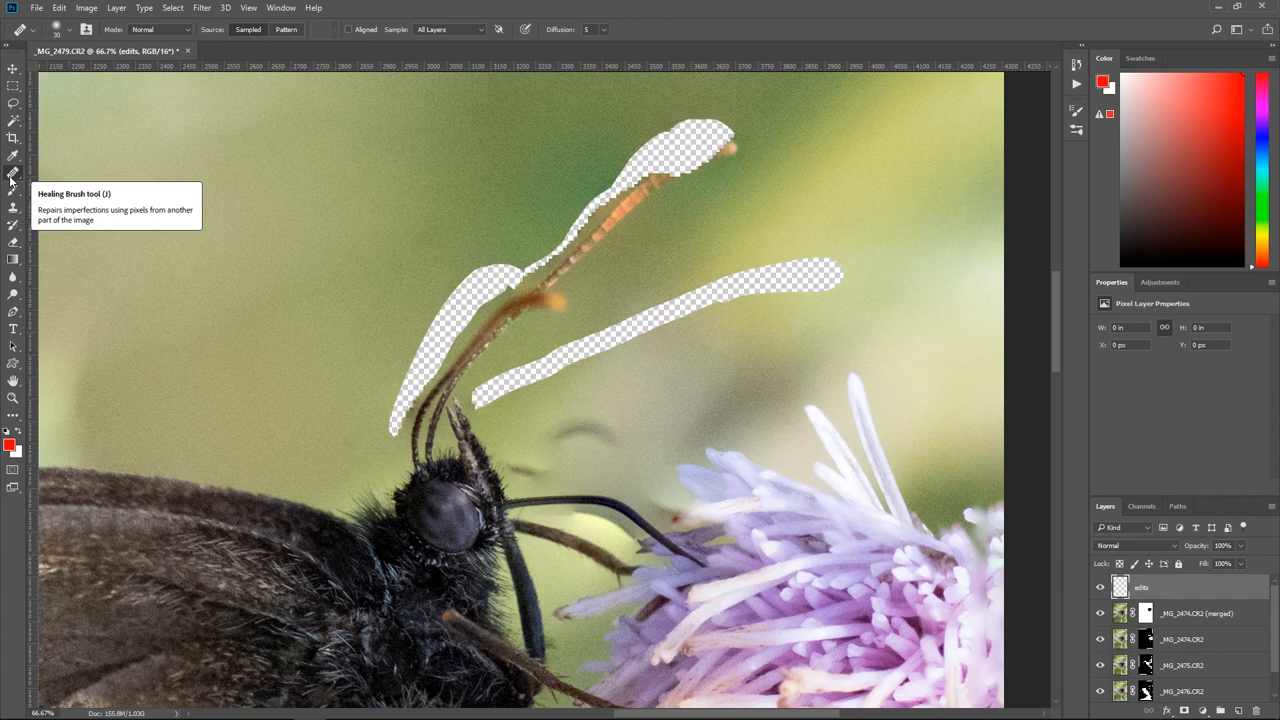
mouse_move(827, 313)
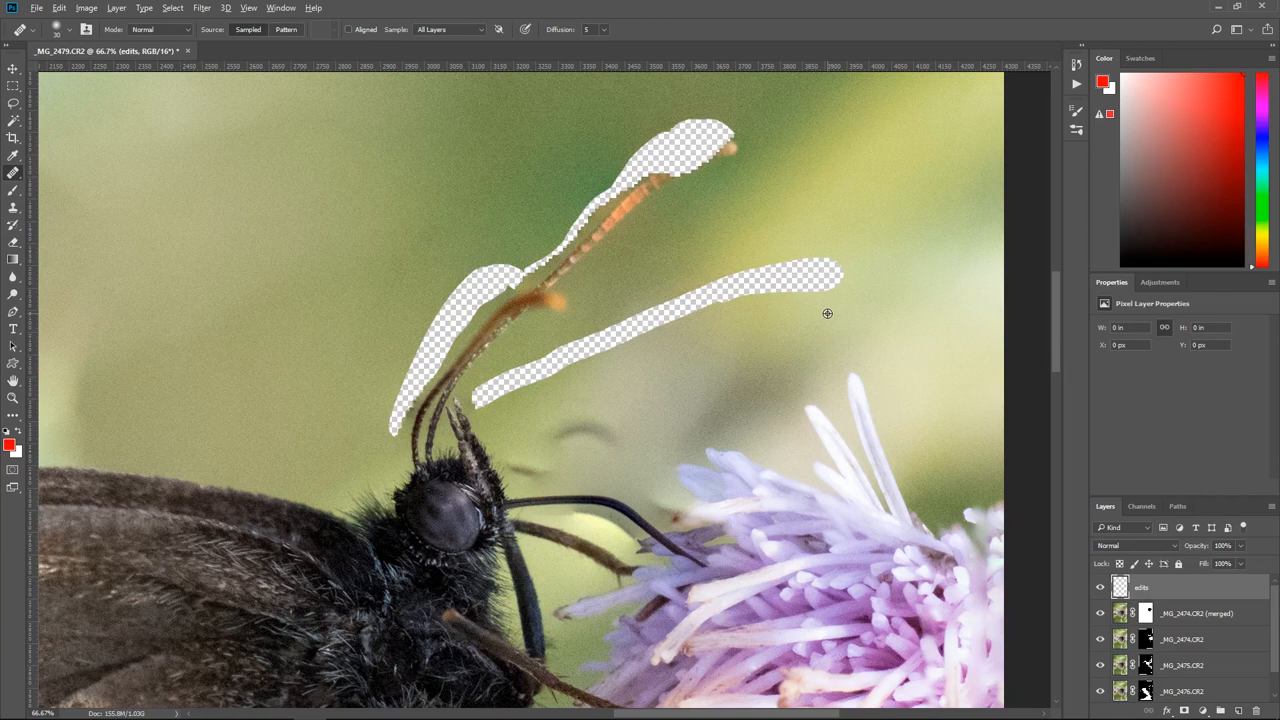